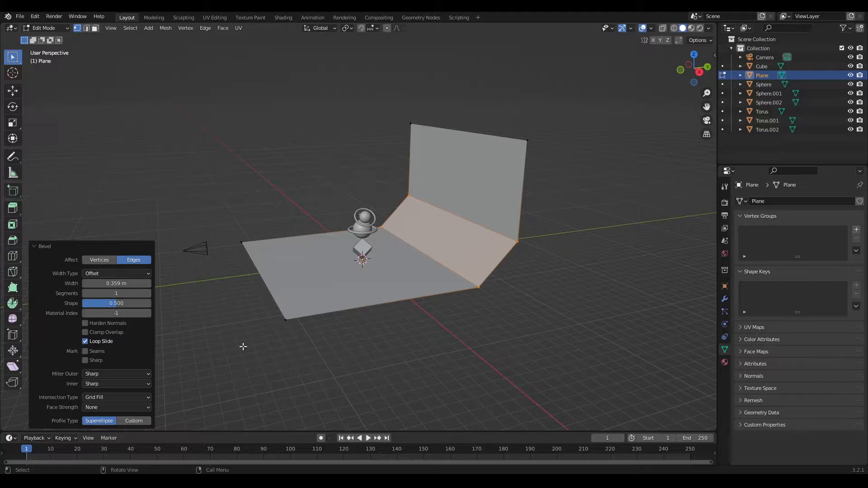
Switch the plane from Edit Mode back to Object Mode after beveling.
{"action": "left_click", "coordinate": [45, 28]}
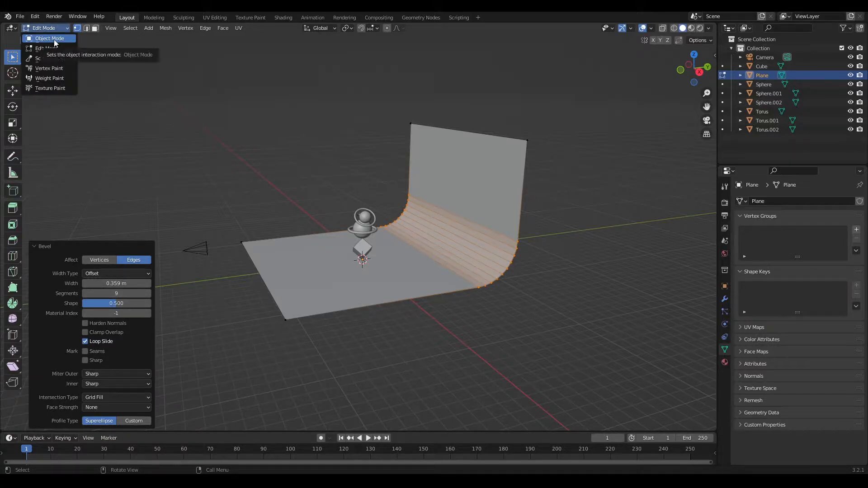
{"action": "left_click", "coordinate": [50, 38]}
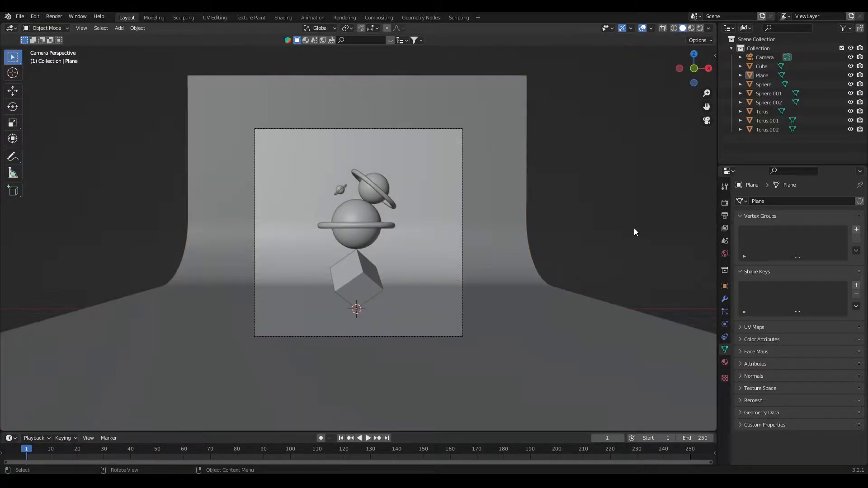